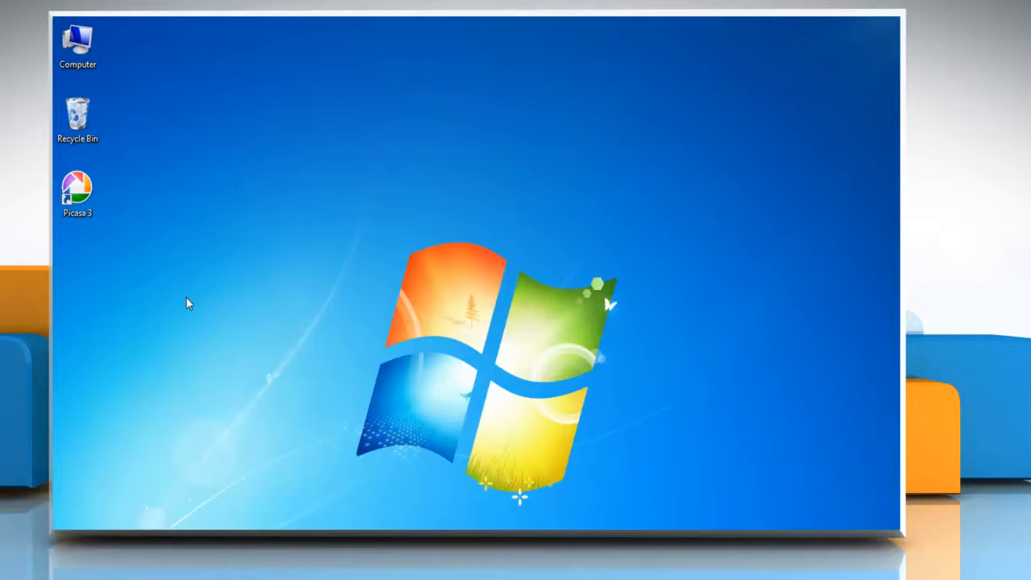
Launch Picasa 3, select two Office Friends photos to share, and sign in to Google
click(78, 192)
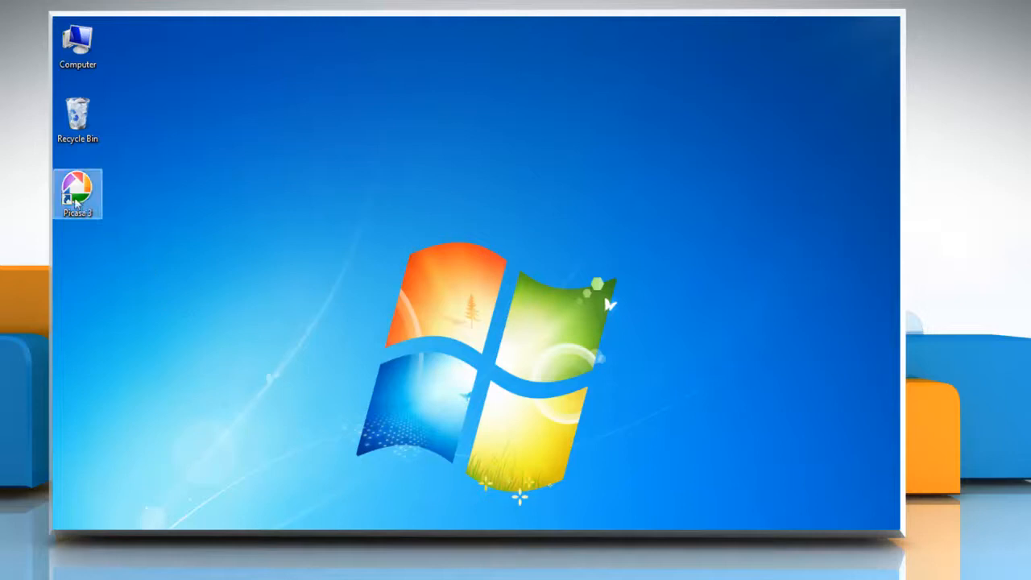
double_click(77, 193)
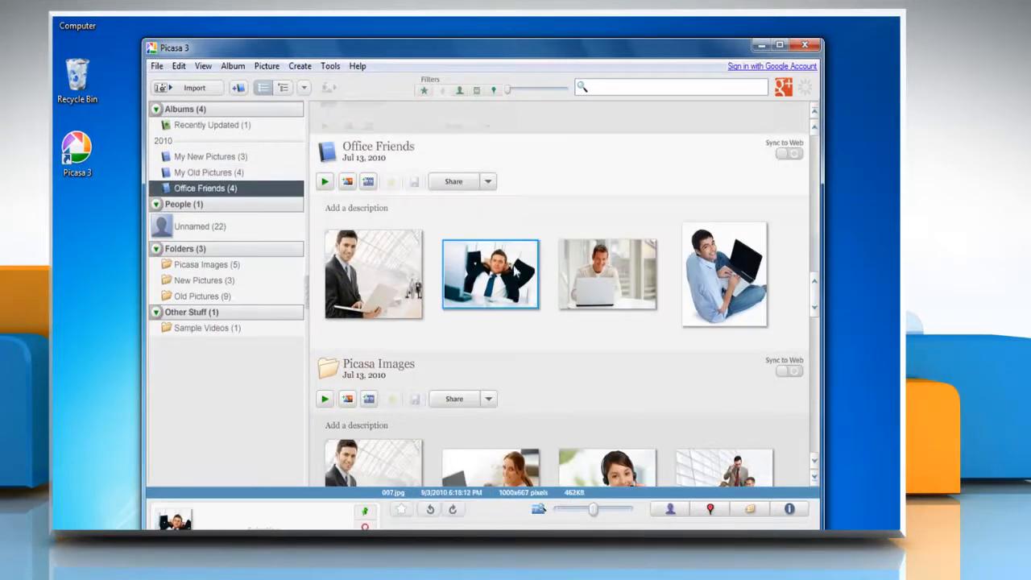
click(607, 274)
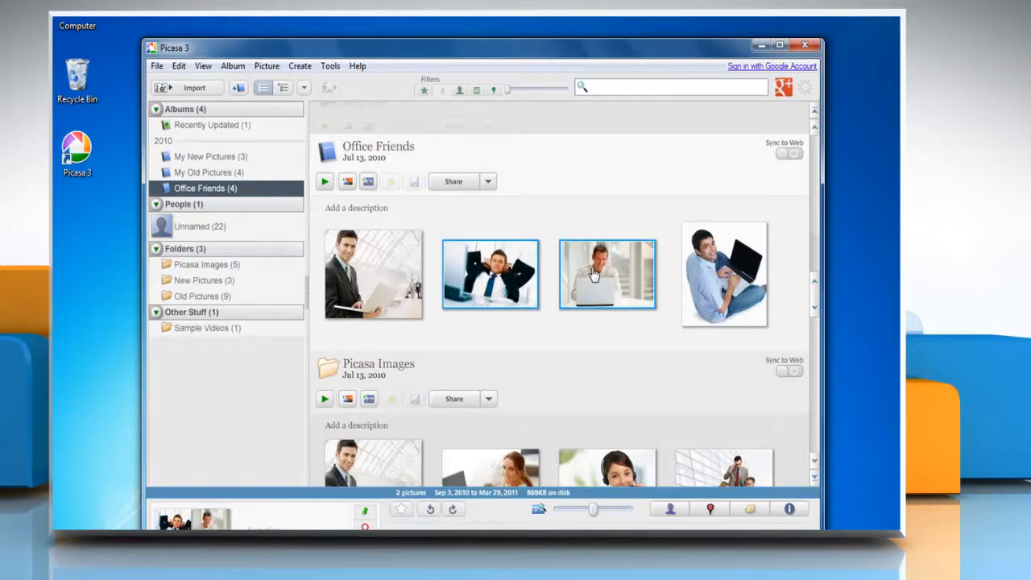
mouse_move(453, 186)
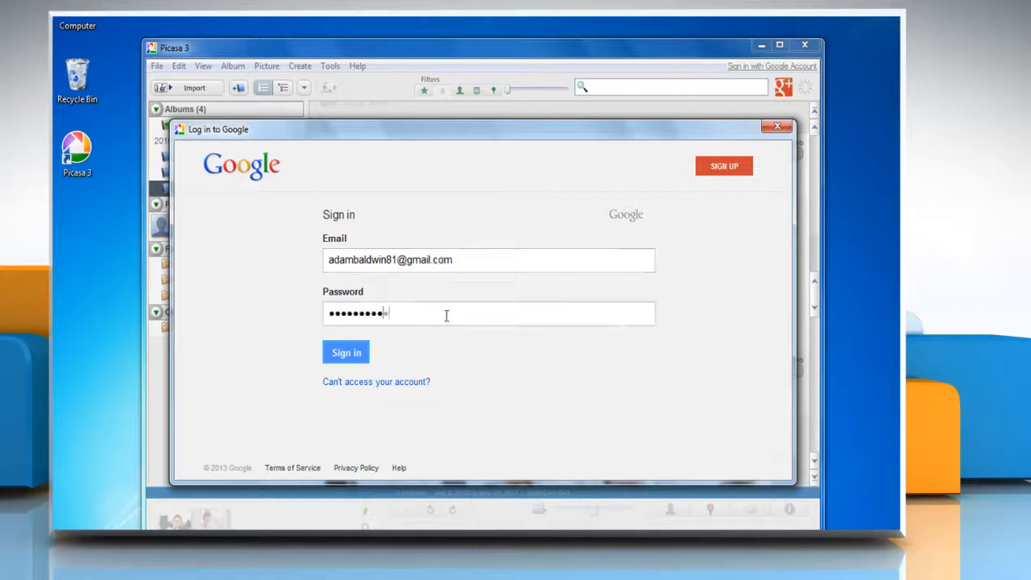
click(346, 352)
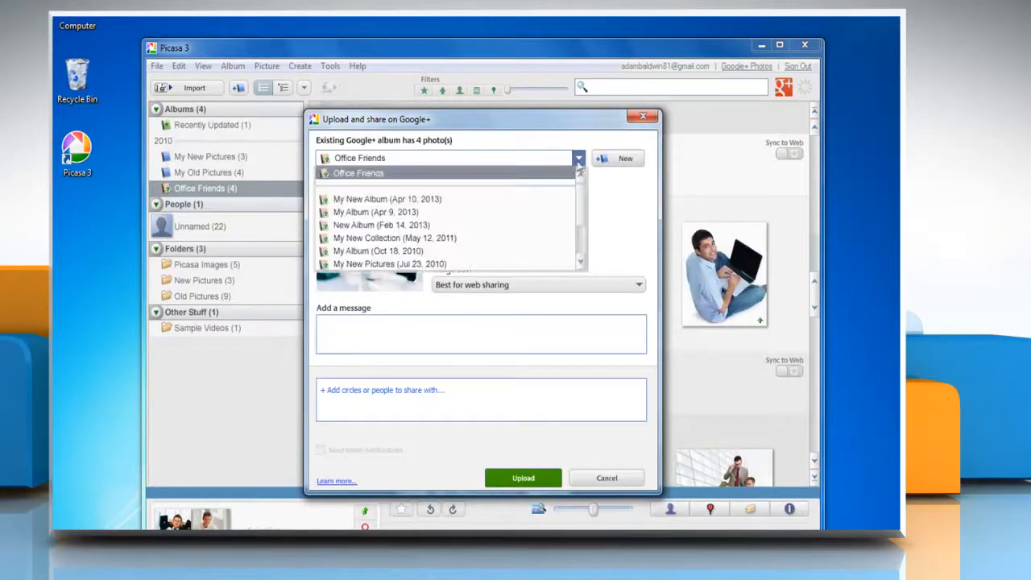
Upload the photos to new album 'Old Photos' with message 'Old Collection', shared with Friends
click(395, 238)
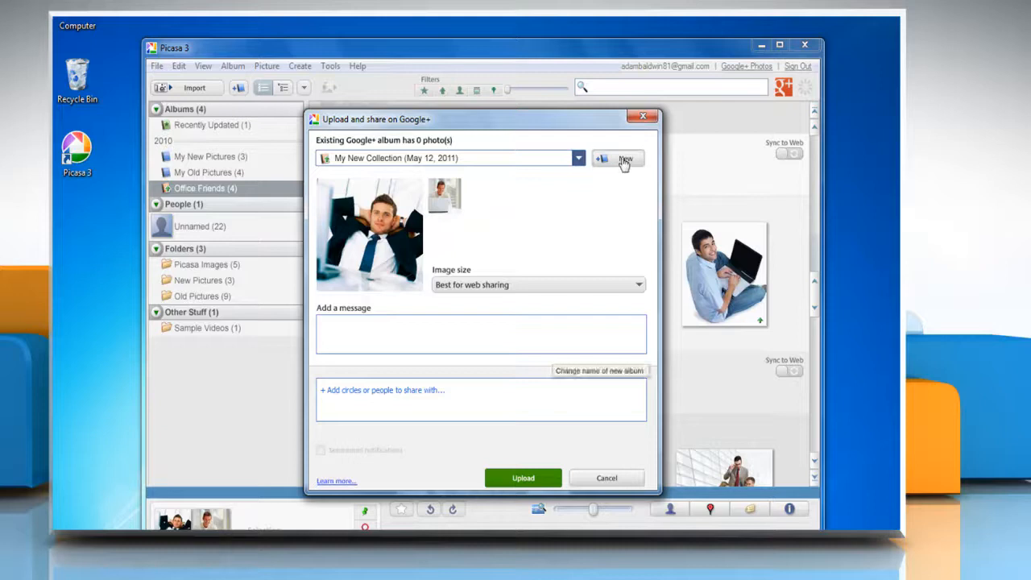
click(625, 158)
text(Old Photos)
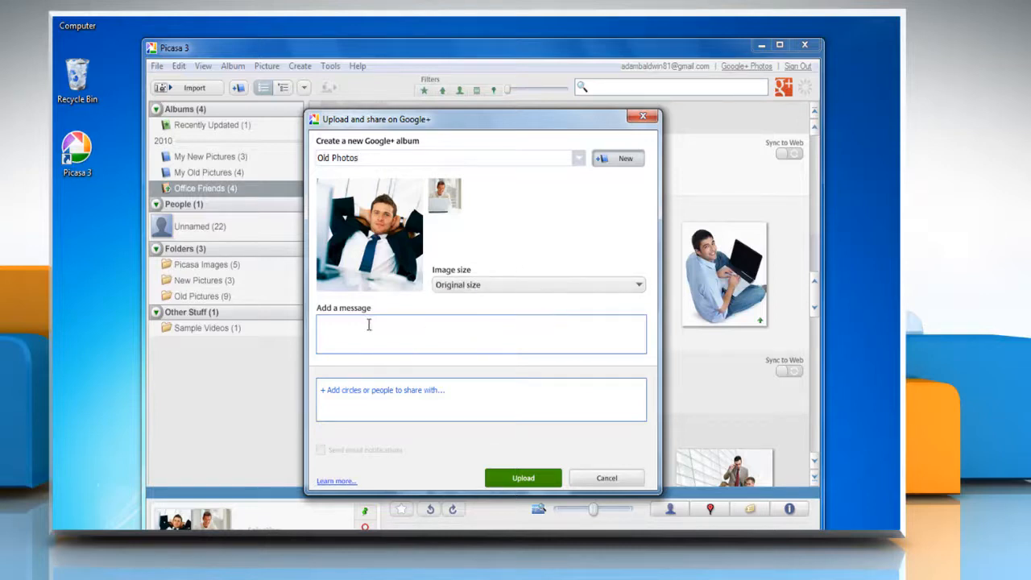
text(Old Collection)
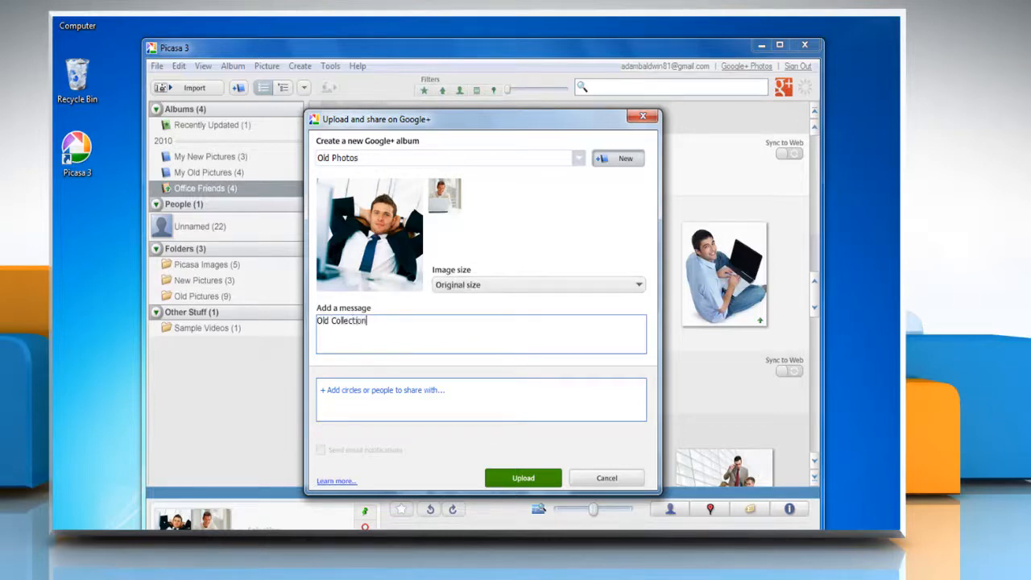
click(382, 390)
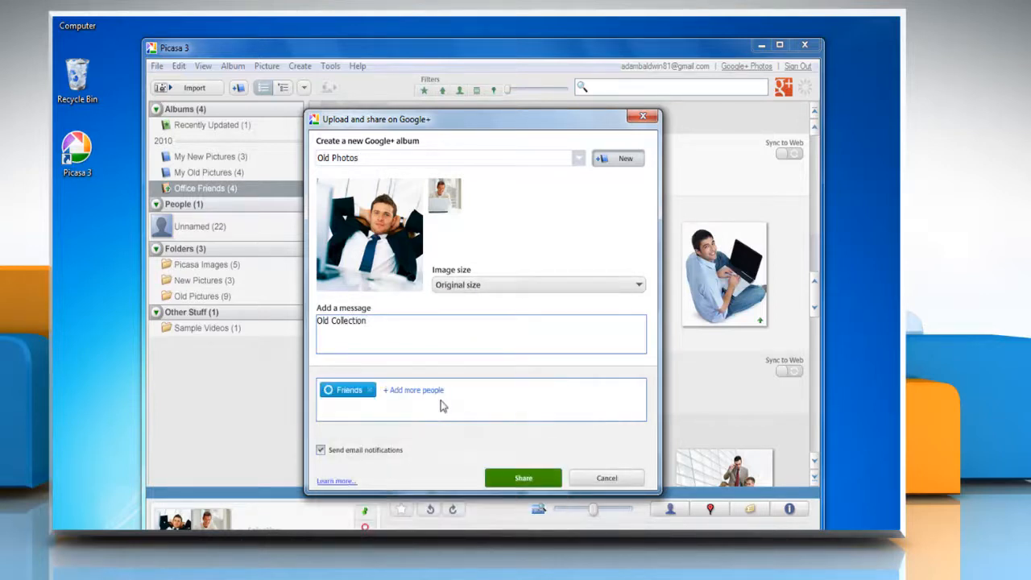
click(523, 478)
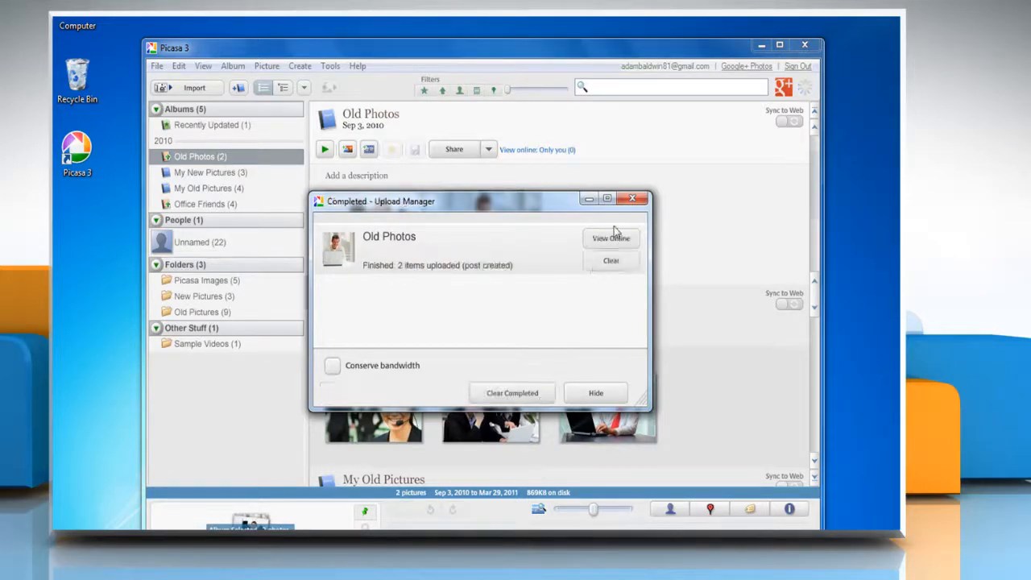
Once the upload completes, view the Old Photos album online in the browser
click(611, 238)
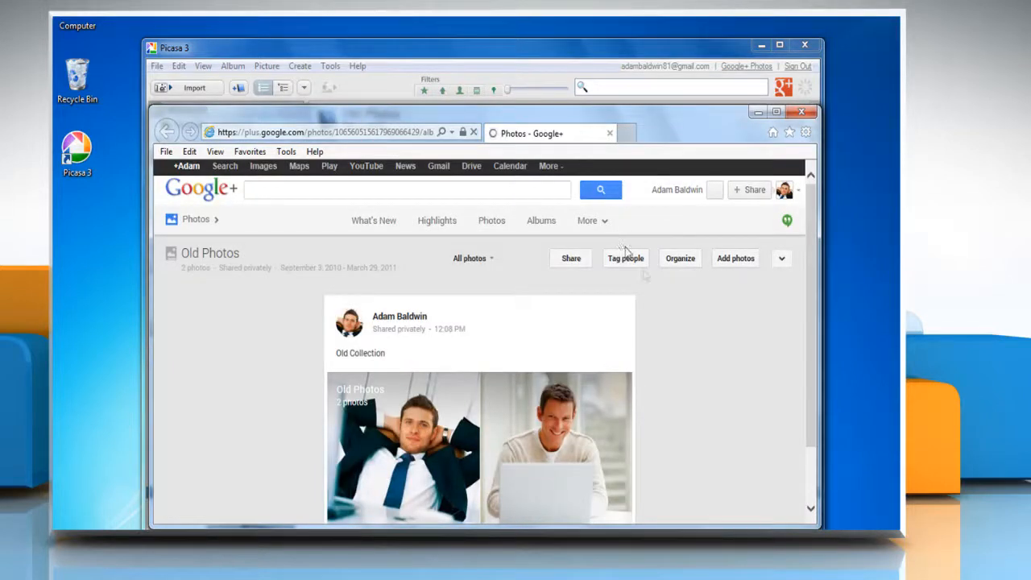
mouse_move(686, 369)
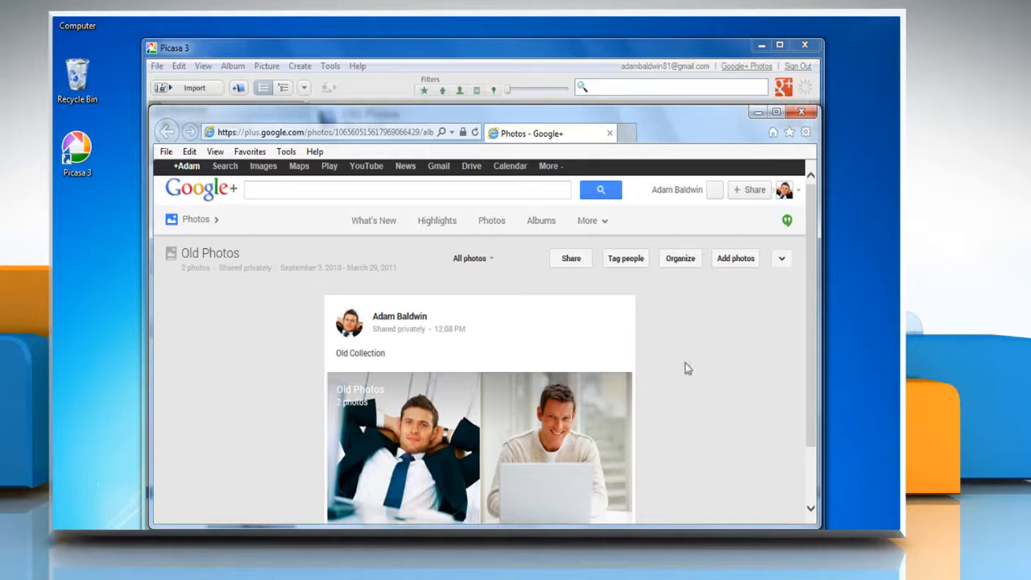